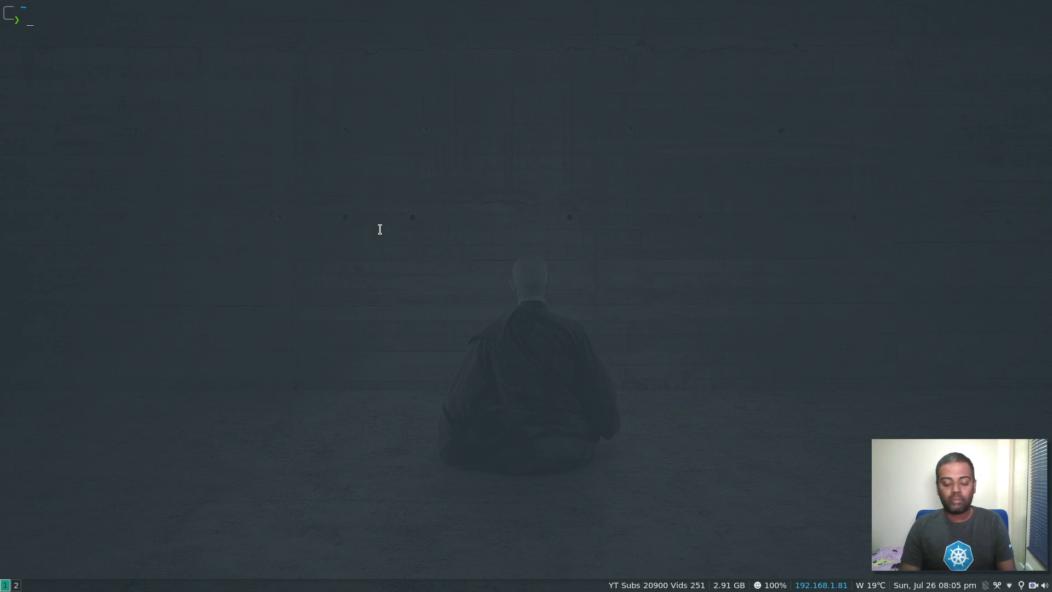
- SSH into kmaster at 172.16.16.100 and show /etc/os-release, with the repo's docs folder opened alongside
text(ssh 172.16.16.100)
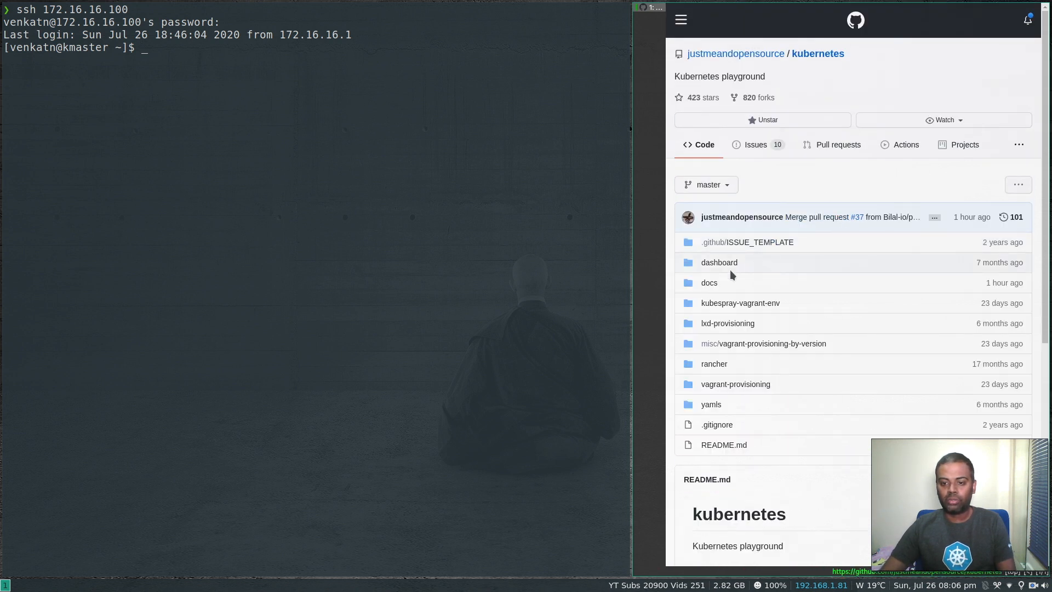
click(709, 283)
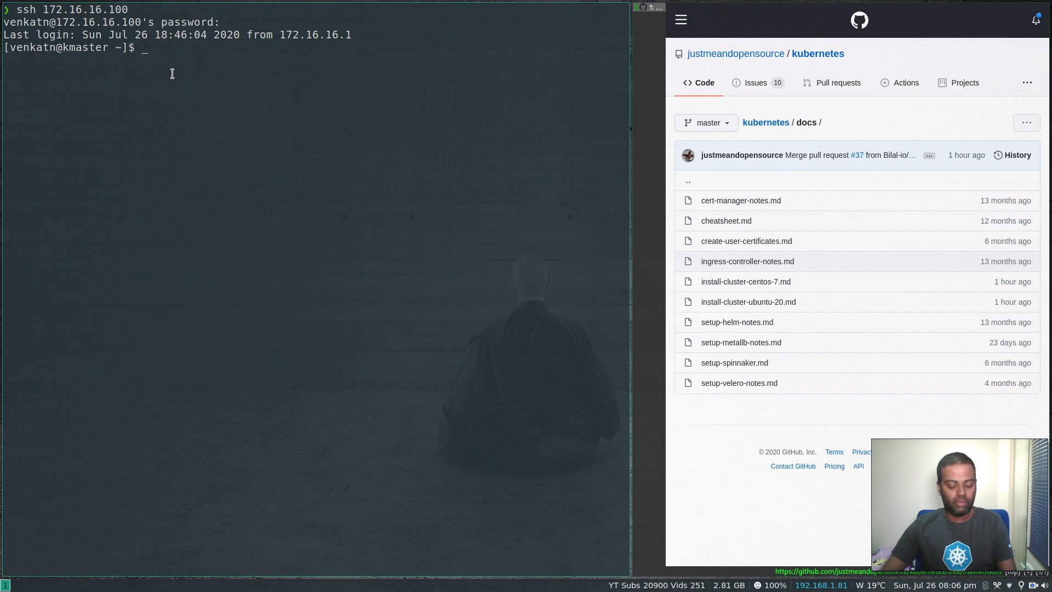
text(cat /etc)
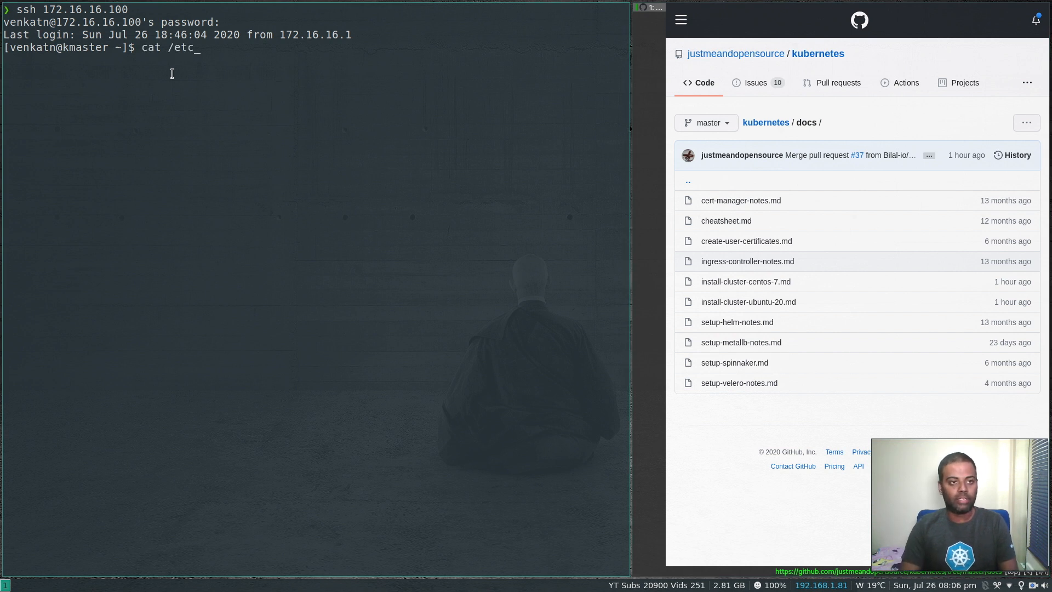
text(os-release)
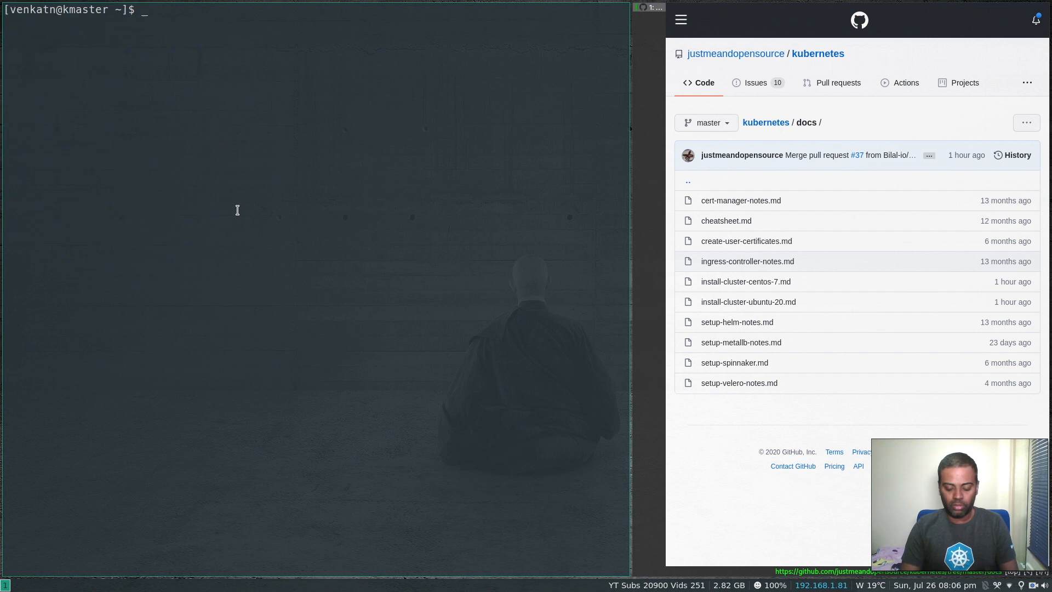
mouse_move(745, 281)
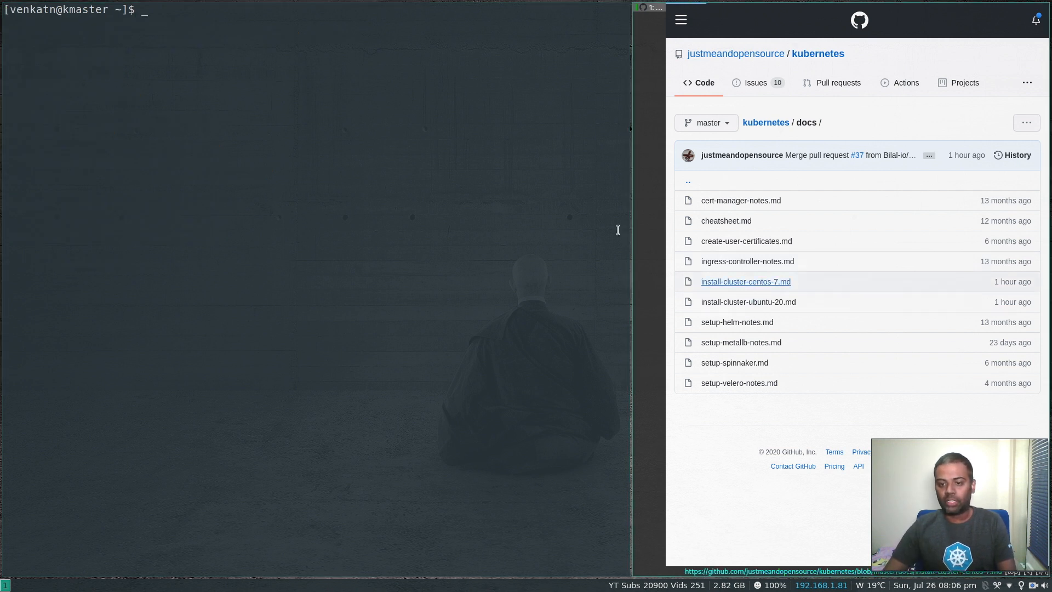
- With install-cluster-centos-7.md open, become root on kmaster via sudo su -
click(746, 282)
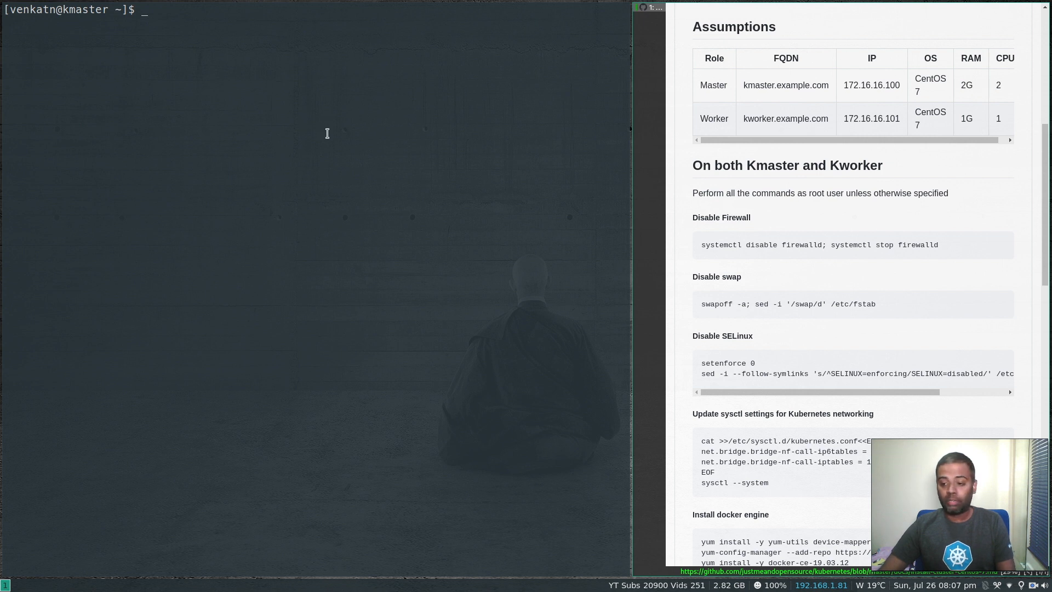
mouse_move(754, 203)
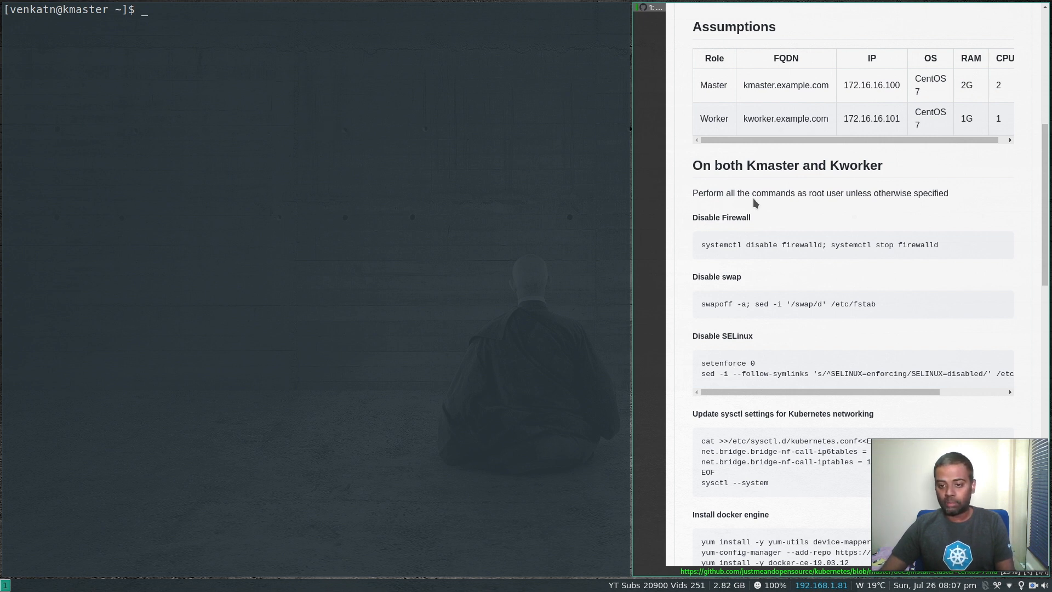
double_click(703, 193)
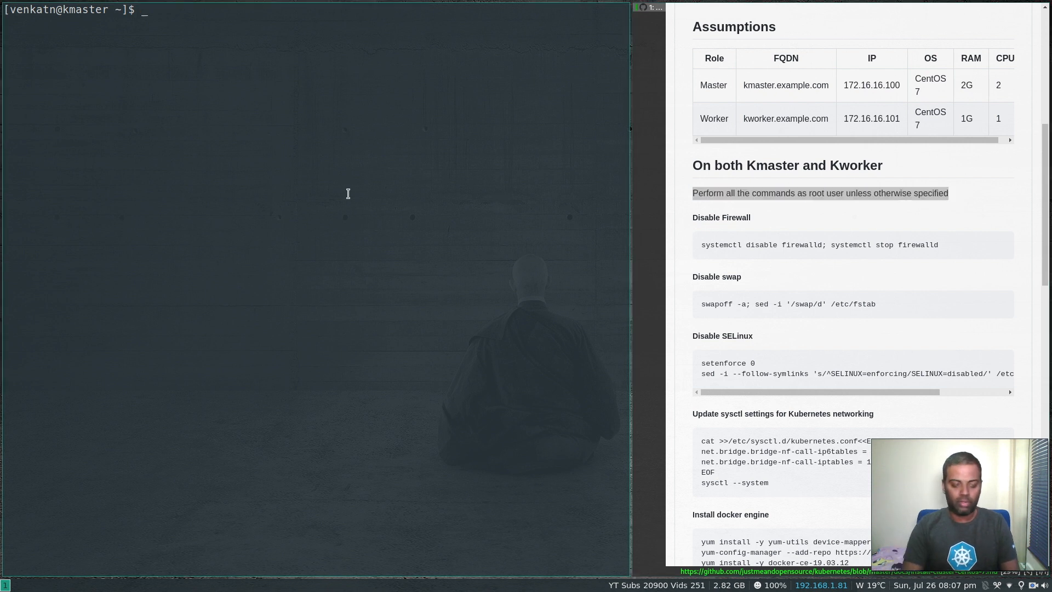
text(sudo su -)
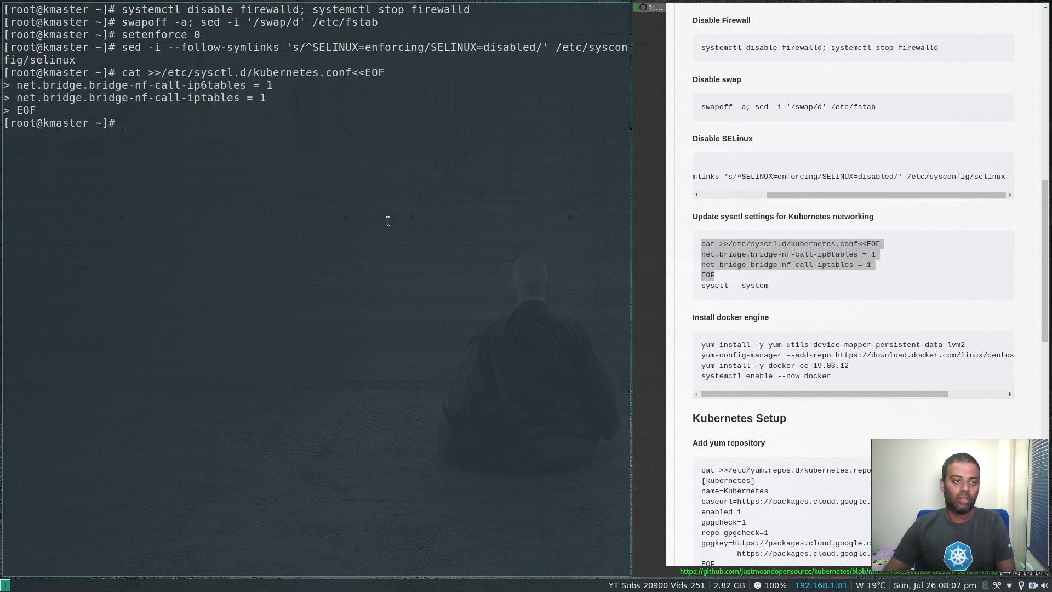
mouse_move(718, 280)
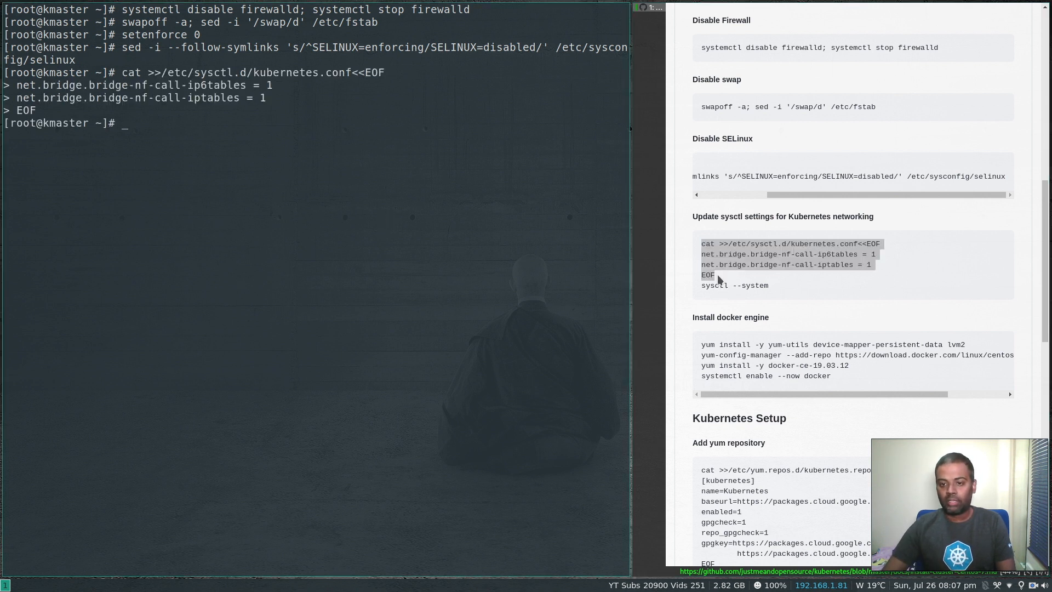
- Apply the Kubernetes networking sysctl settings with sysctl --system after disabling firewall, swap and SELinux
drag(702, 243, 715, 275)
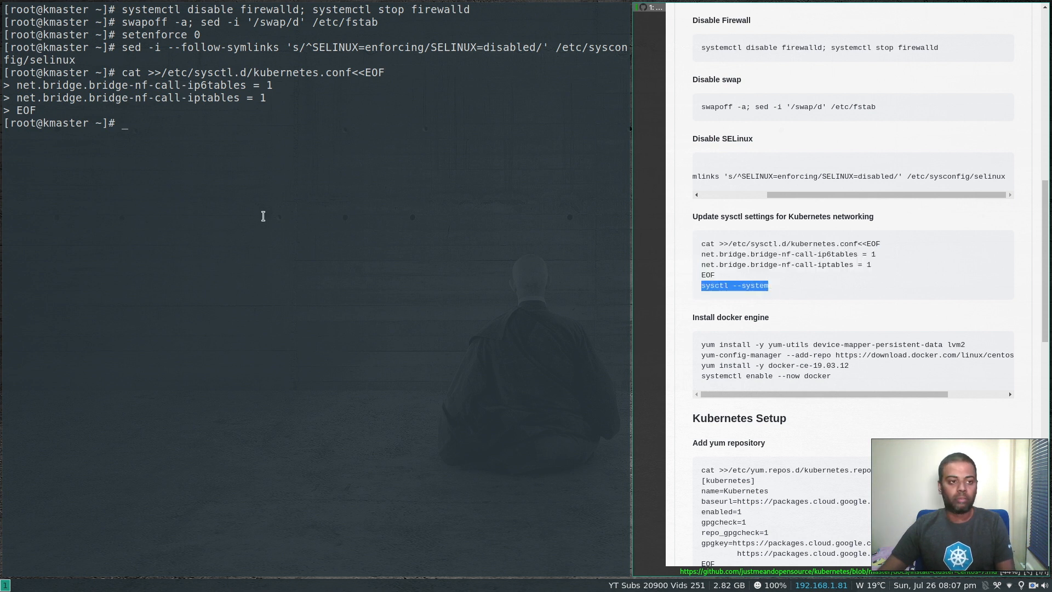
text(sysctl --system)
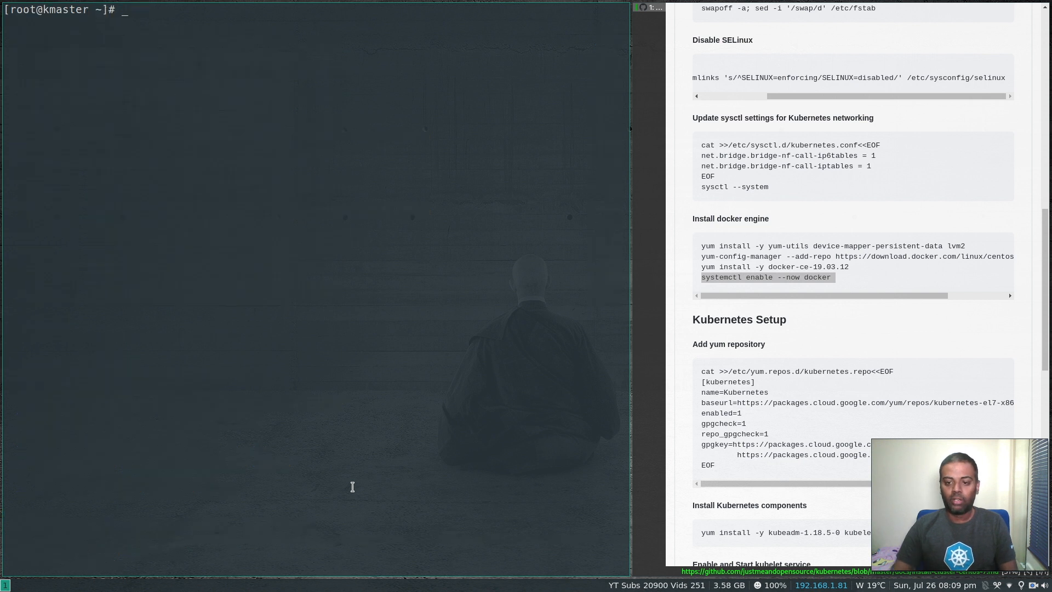
- Run the guide's Docker install, kubernetes.repo and yum install kubeadm/kubelet/kubectl blocks on kmaster
scroll(down, 3)
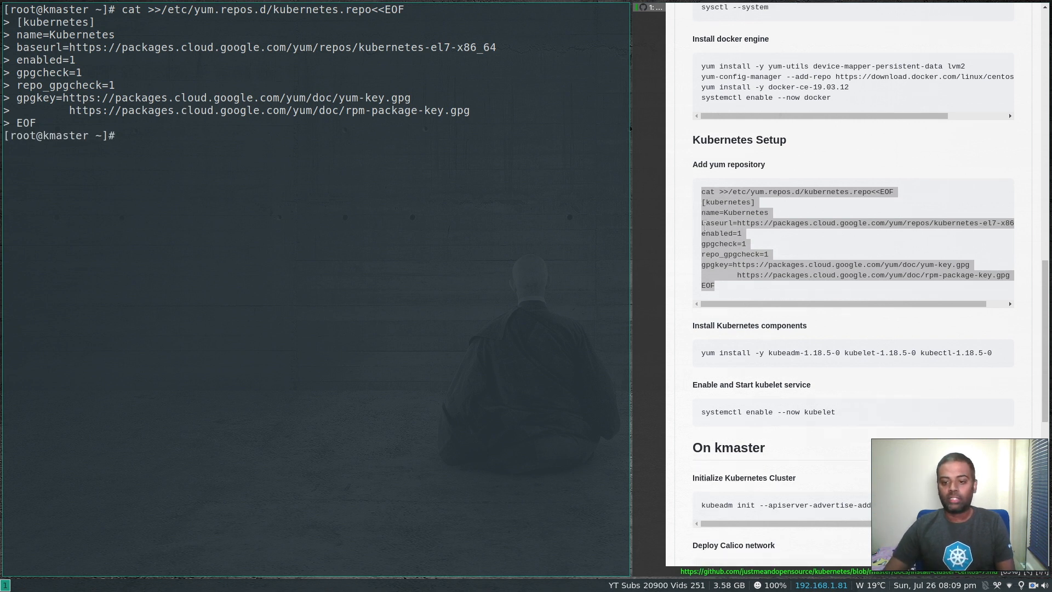
scroll(down, 3)
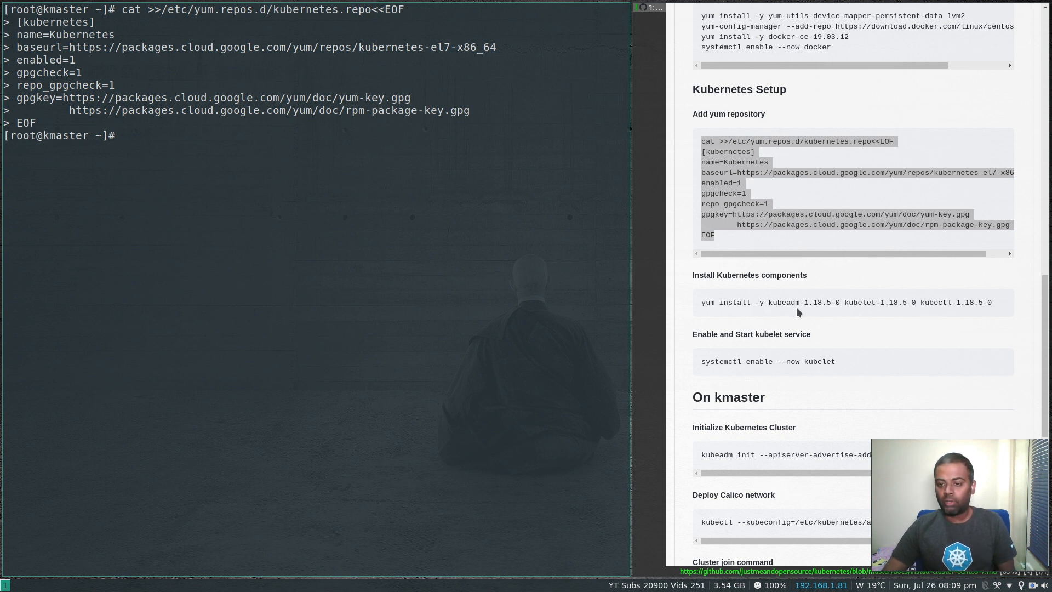
mouse_move(703, 306)
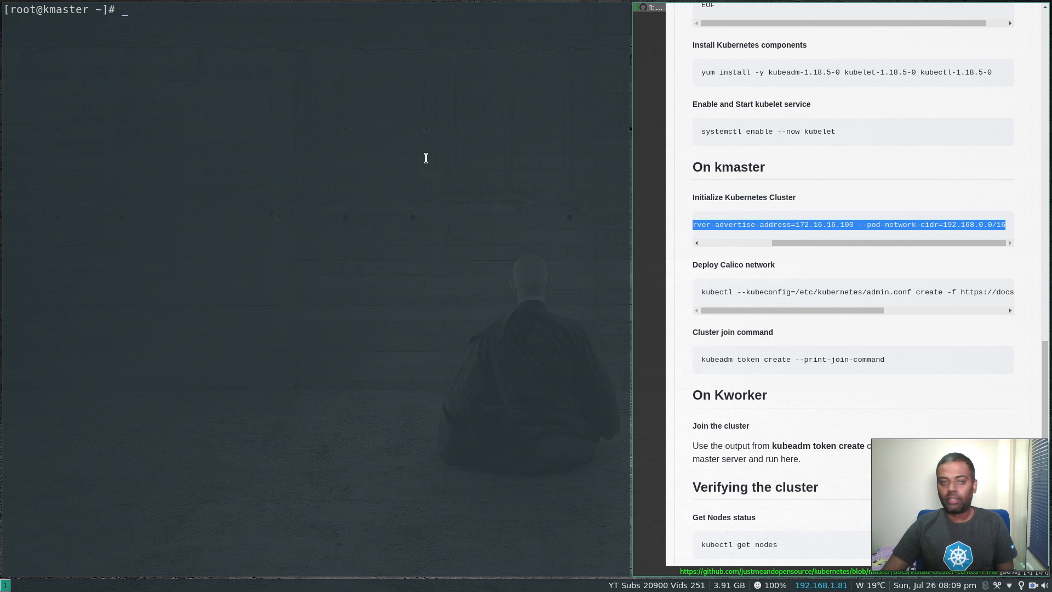
- Run kubeadm init advertising 172.16.16.100 with pod CIDR 192.168.0.0/16, then pick the Calico deploy command
text(kubeadm init --apiserver-advertise-address=172.16.16.100 --pod-network-cidr=192.168.0.0/16)
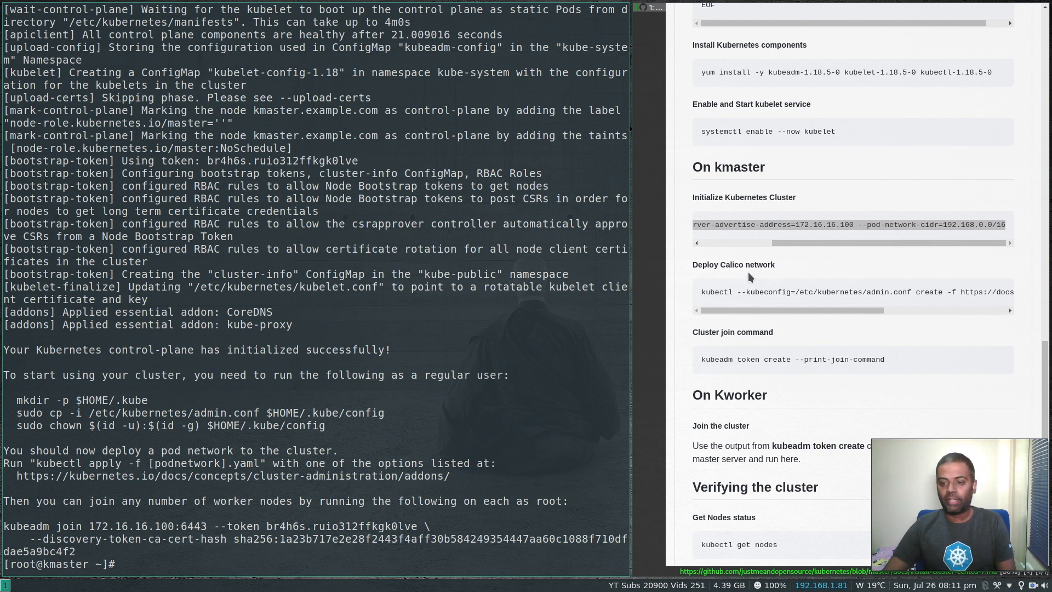
triple_click(852, 292)
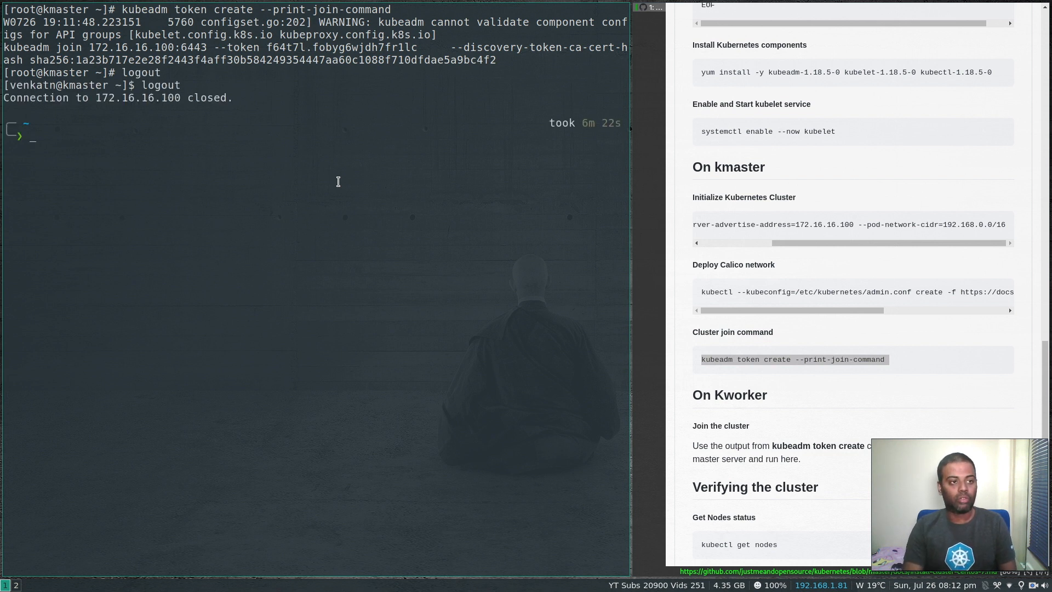
- SSH to the worker, become root, show /etc/os-release as Ubuntu 20.04 and export TERM
text(ssh 172.16.16.100)
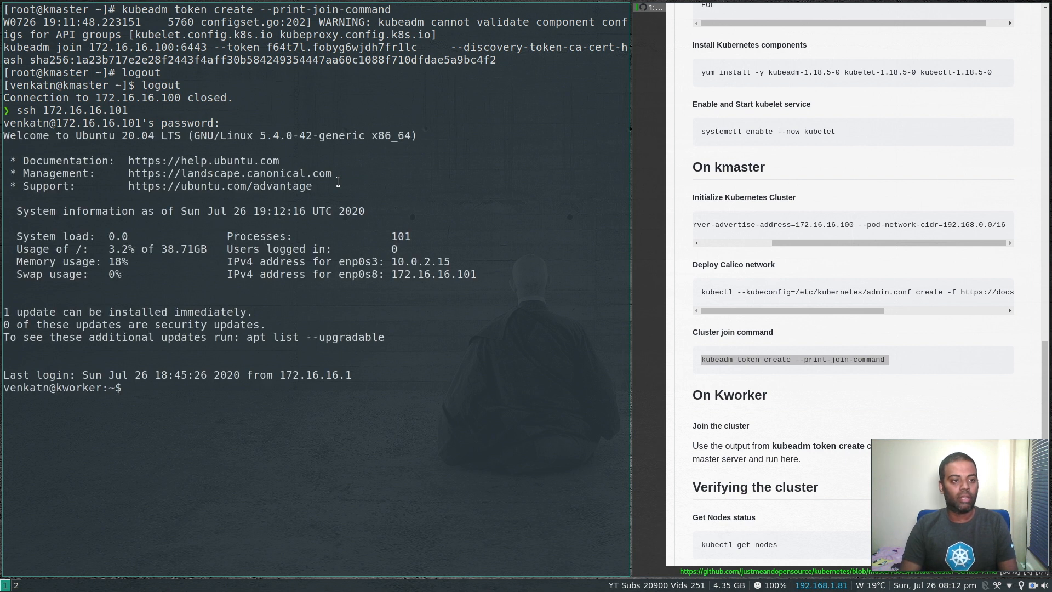
text(sudo su -)
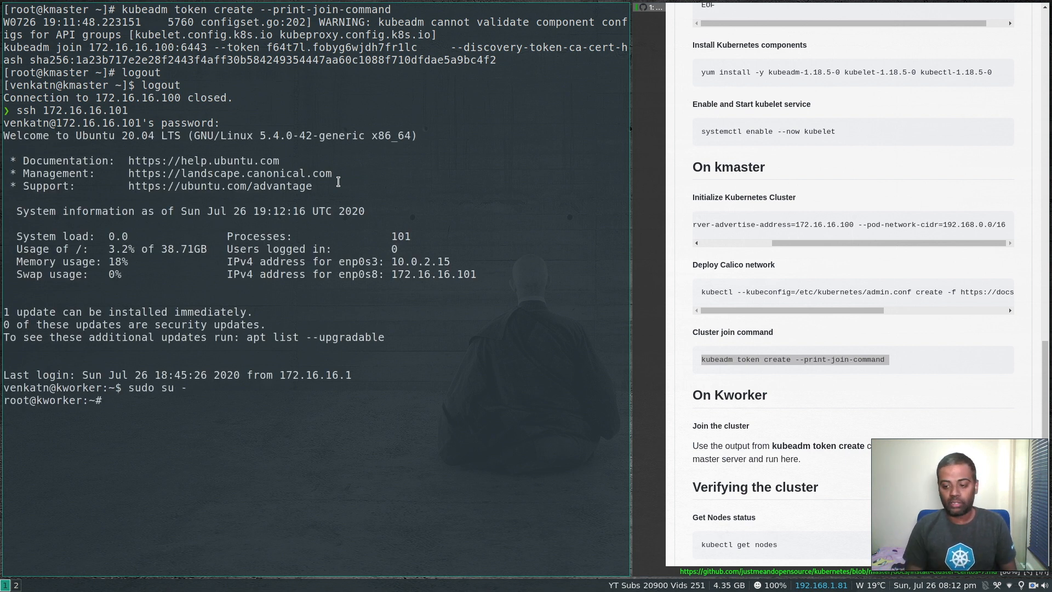
text(cat /etc/os-releas)
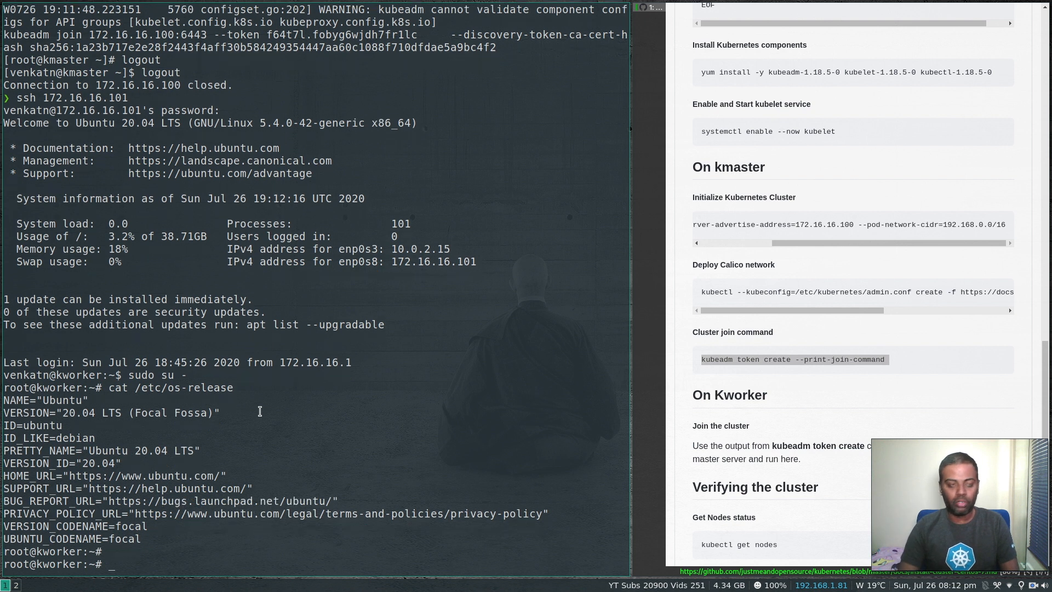
text(e)
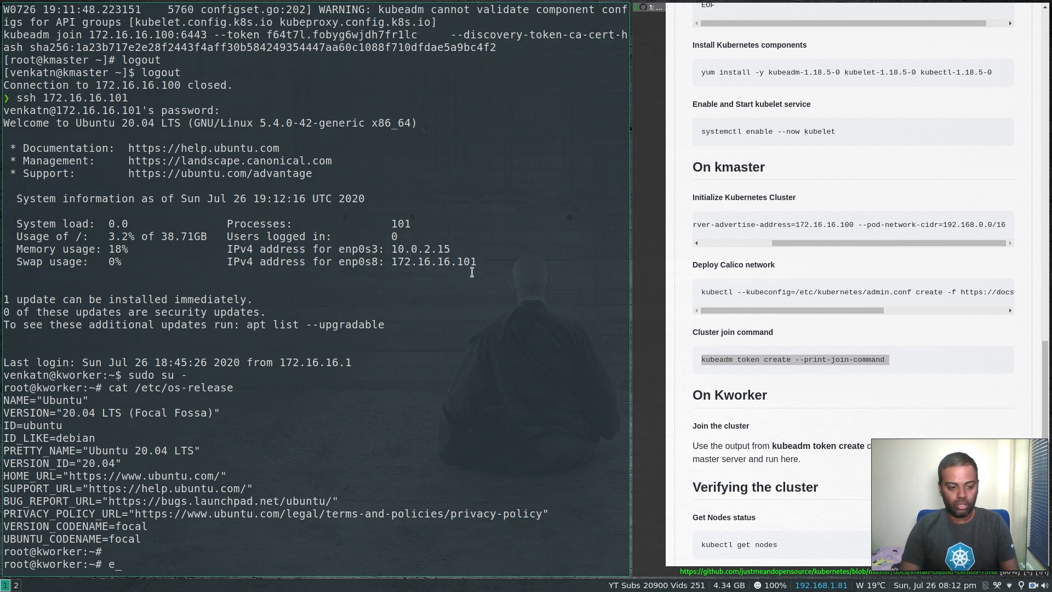
text(xport TERM=x)
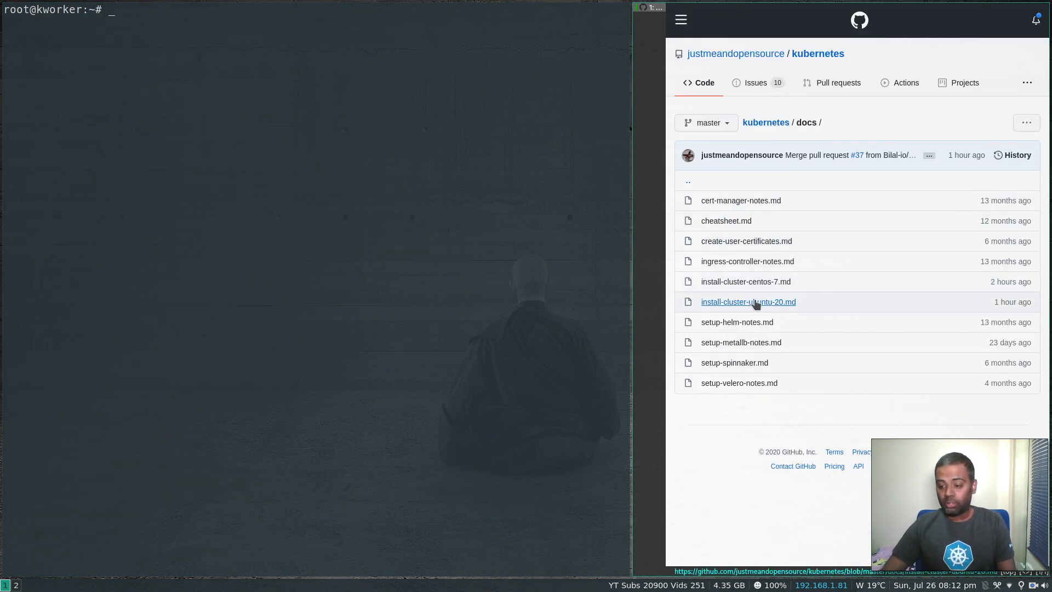
mouse_move(747, 301)
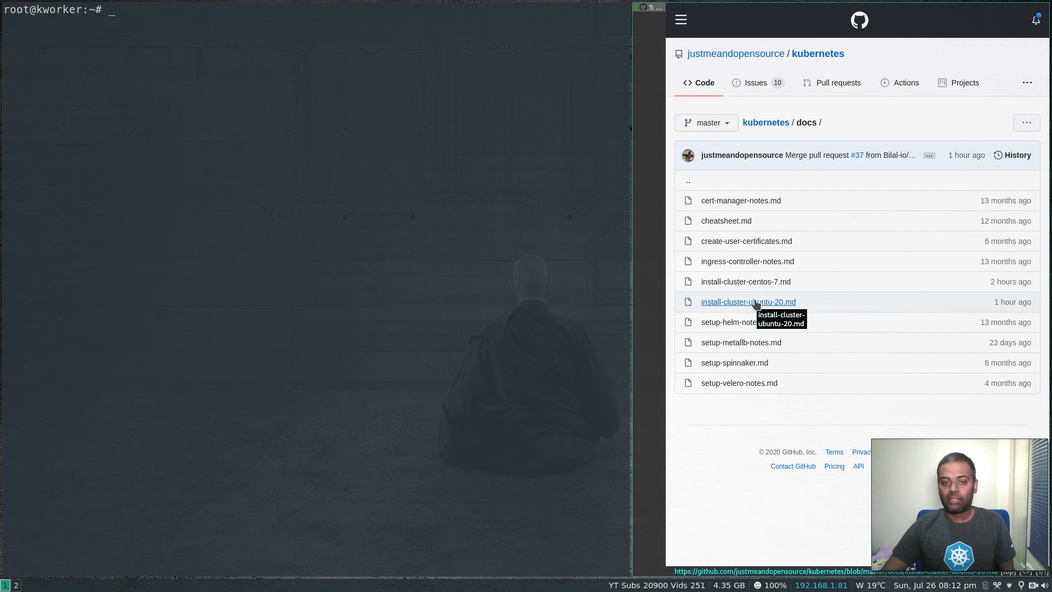
- Open install-cluster-ubuntu-20.md from the docs folder and scroll to its commands
click(747, 301)
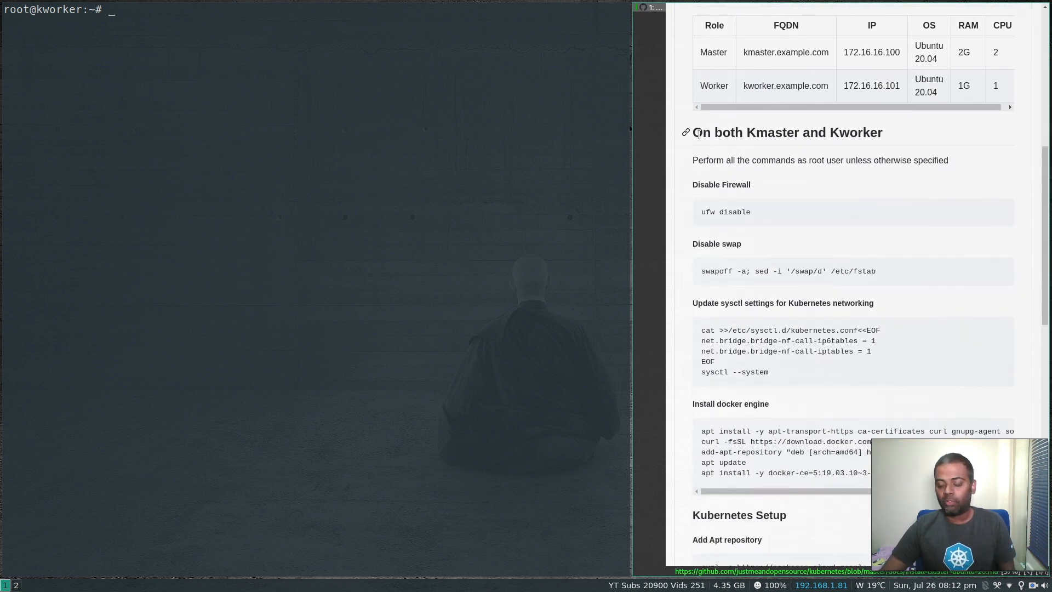
scroll(down, 3)
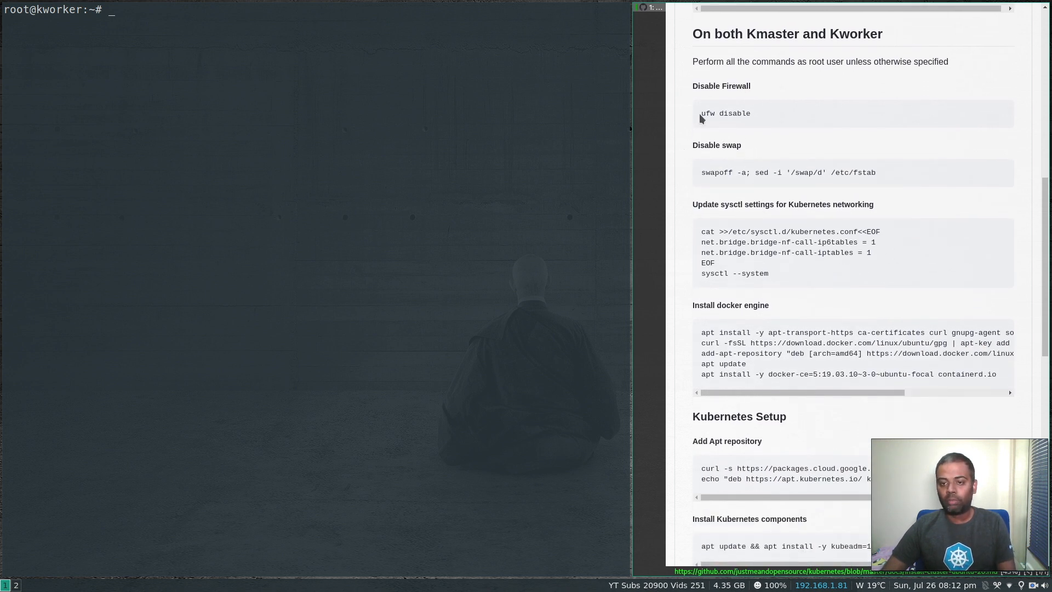
- On kworker disable ufw and swap and write the /etc/sysctl.d/kubernetes.conf networking settings
double_click(725, 113)
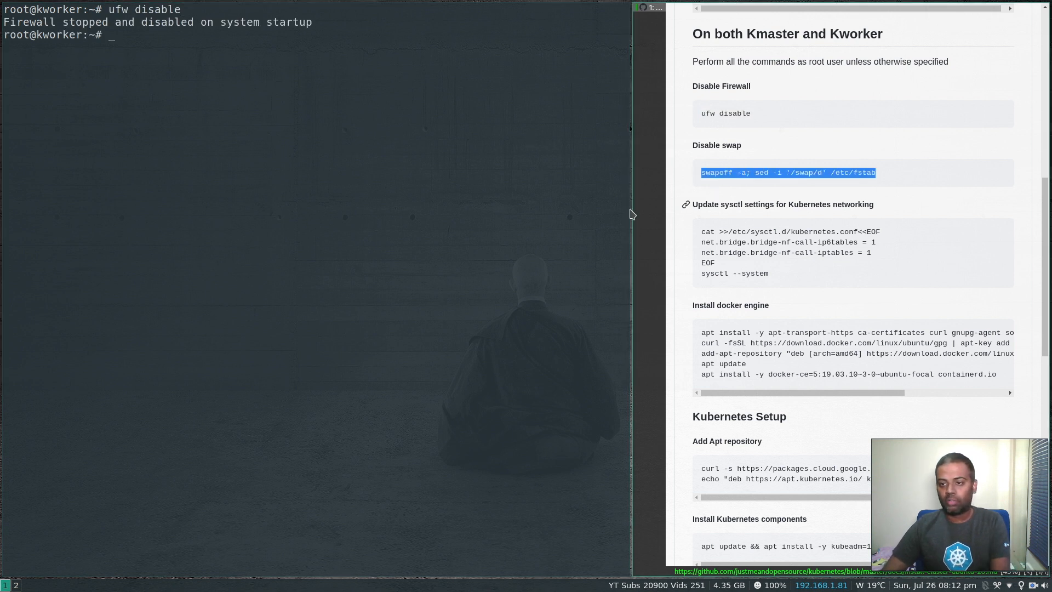
text(cat >>/etc/sysctl.d/kubernetes.conf<<EOF)
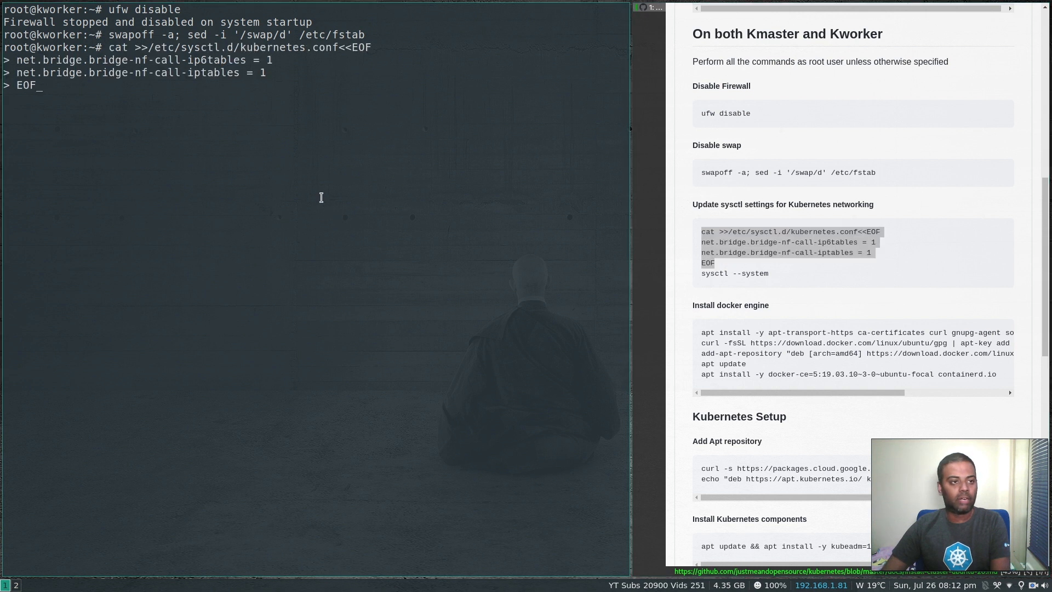
- Add Docker's Ubuntu apt repository and install docker-ce 19.03.10 with containerd.io
double_click(734, 273)
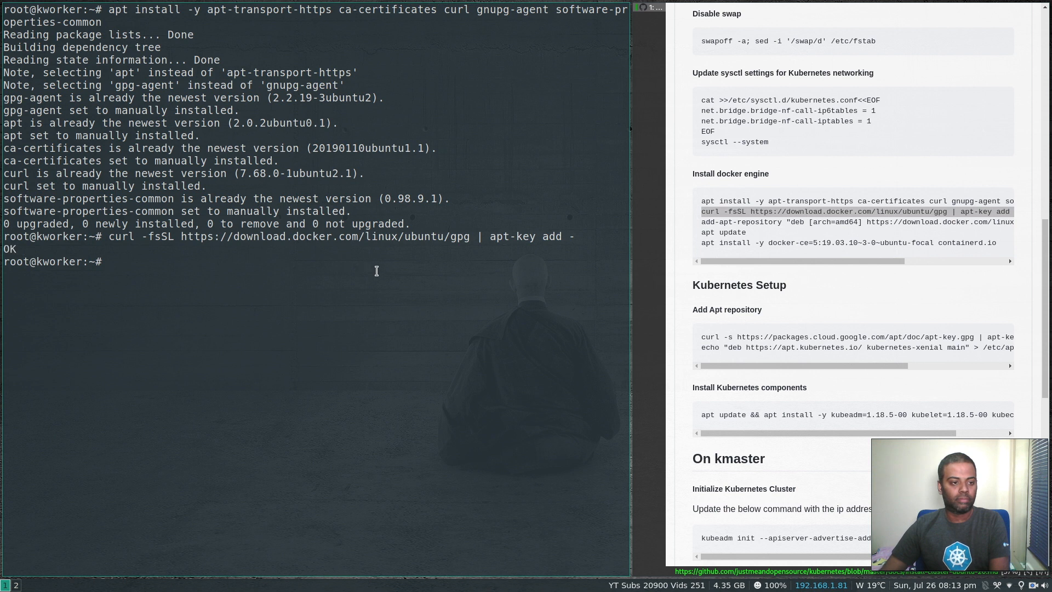
text(add-apt-repository "deb [arch=amd64] https://download.docker.com/linux/ubuntu $(lsb_release -cs) stable")
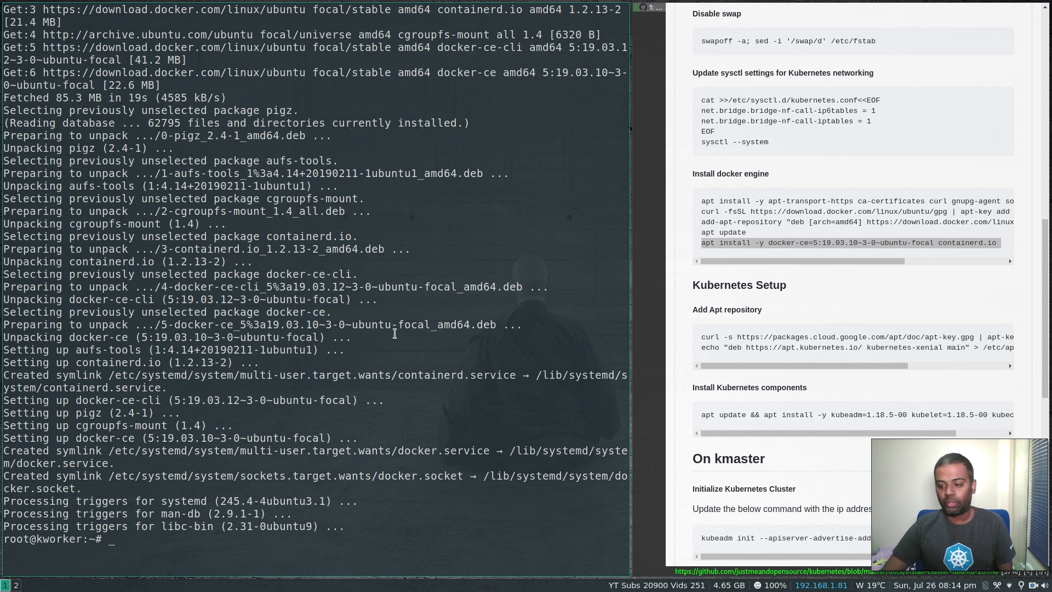
mouse_move(395, 328)
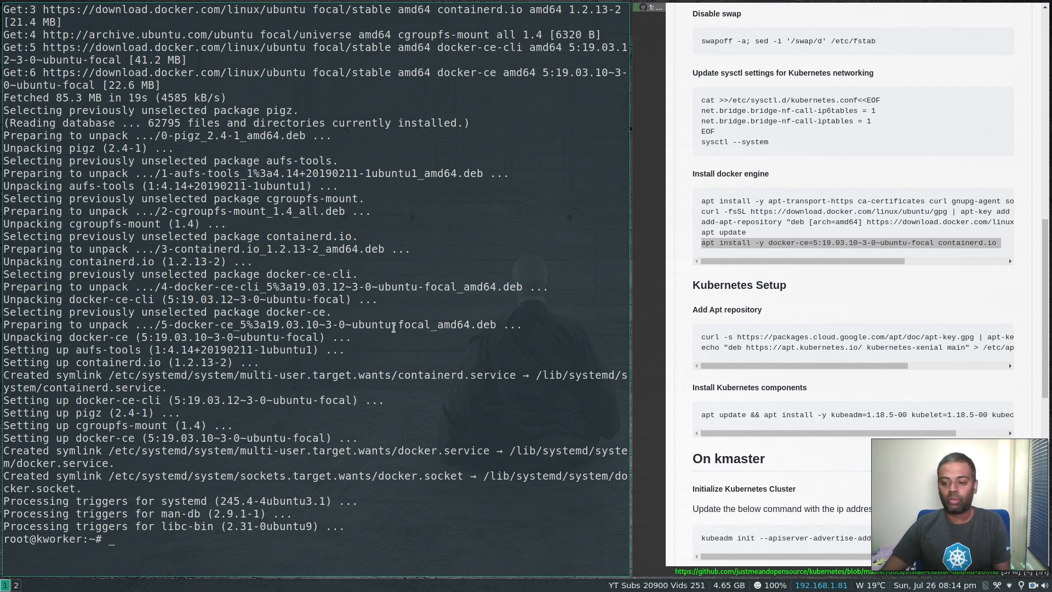
- Add the Kubernetes apt repo and install kubeadm, kubelet and kubectl 1.18.5-00 on kworker
scroll(down, 3)
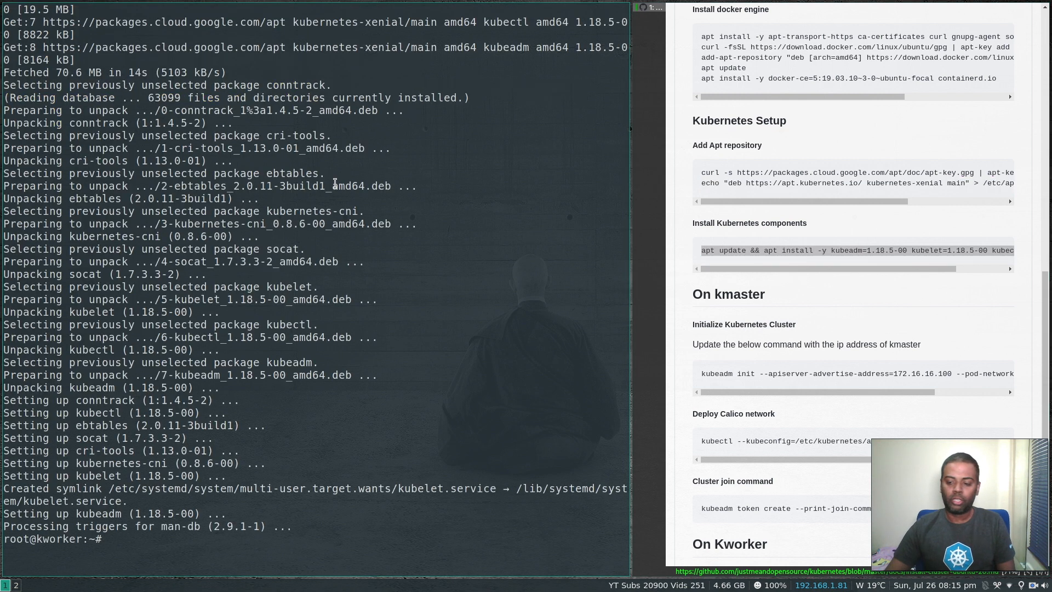
scroll(down, 3)
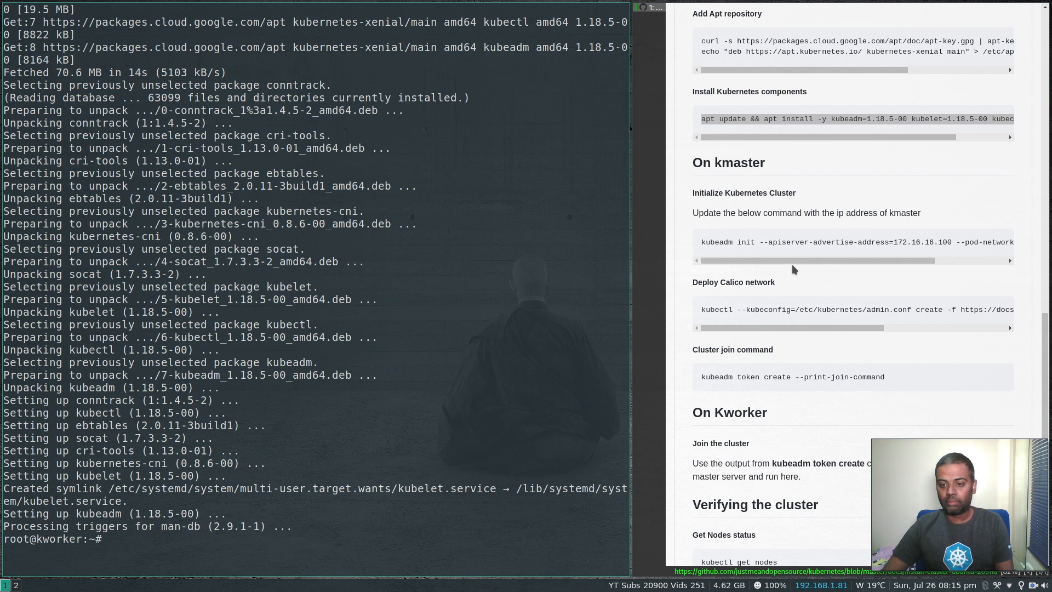
mouse_move(752, 253)
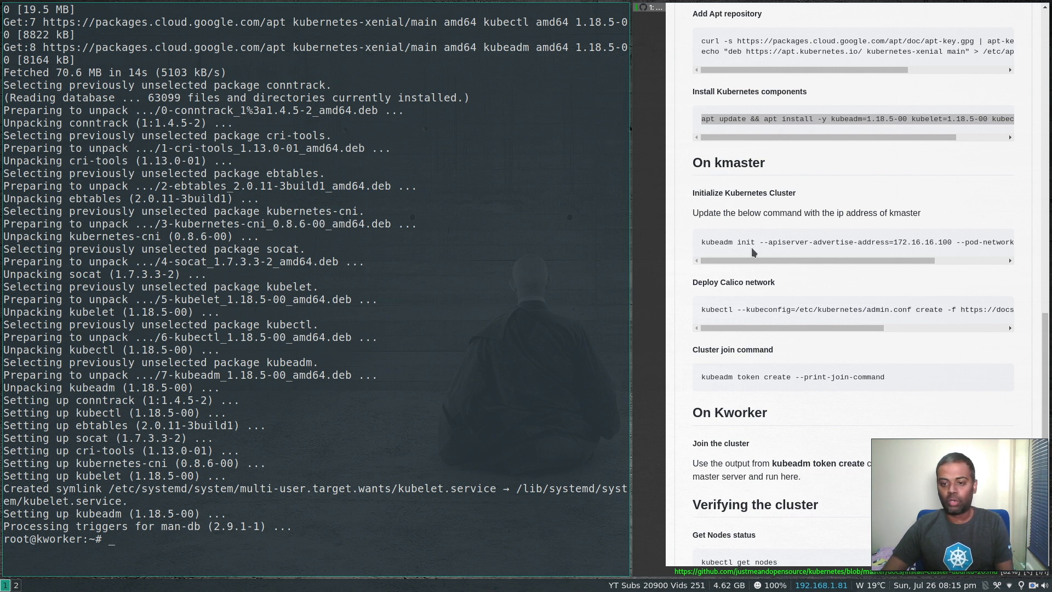
scroll(down, 3)
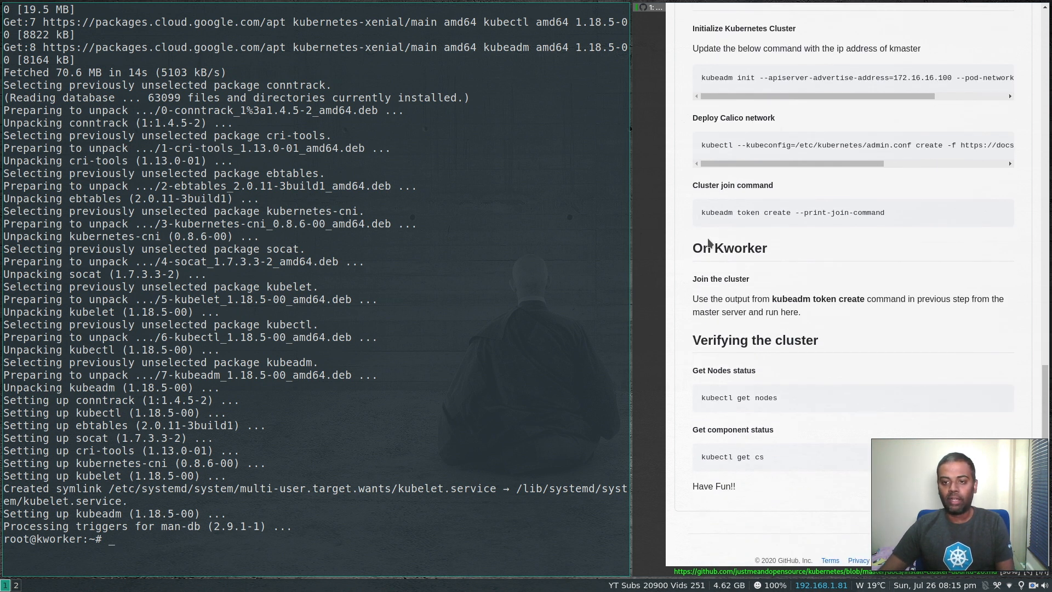
- Run the kubeadm join command so kworker joins the cluster at 172.16.16.100
scroll(down, 3)
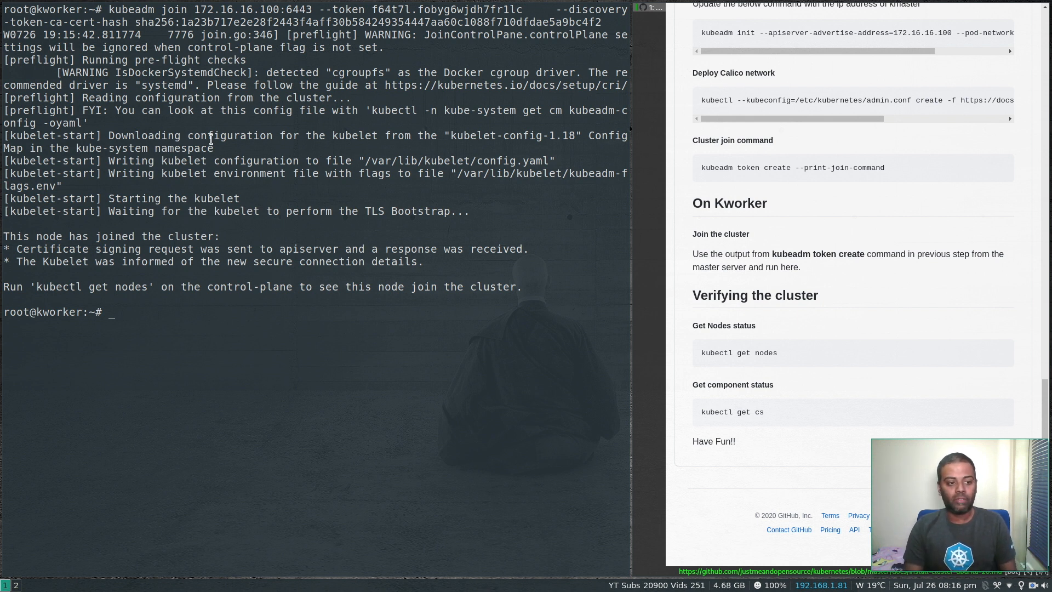
- Log out of the worker back to the host and create the ~/.kube directory
text(logout)
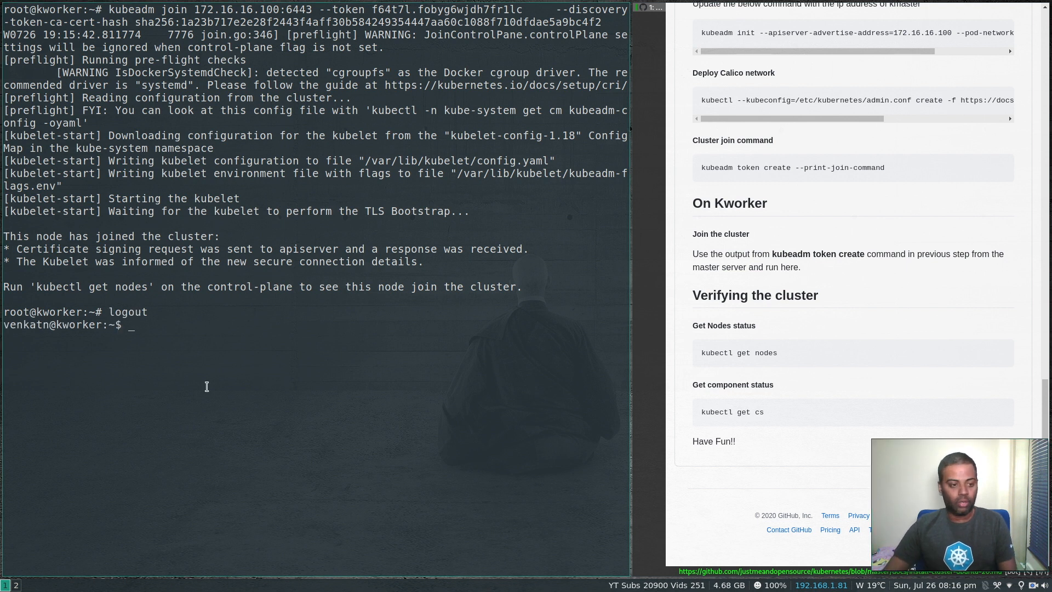
text(logout)
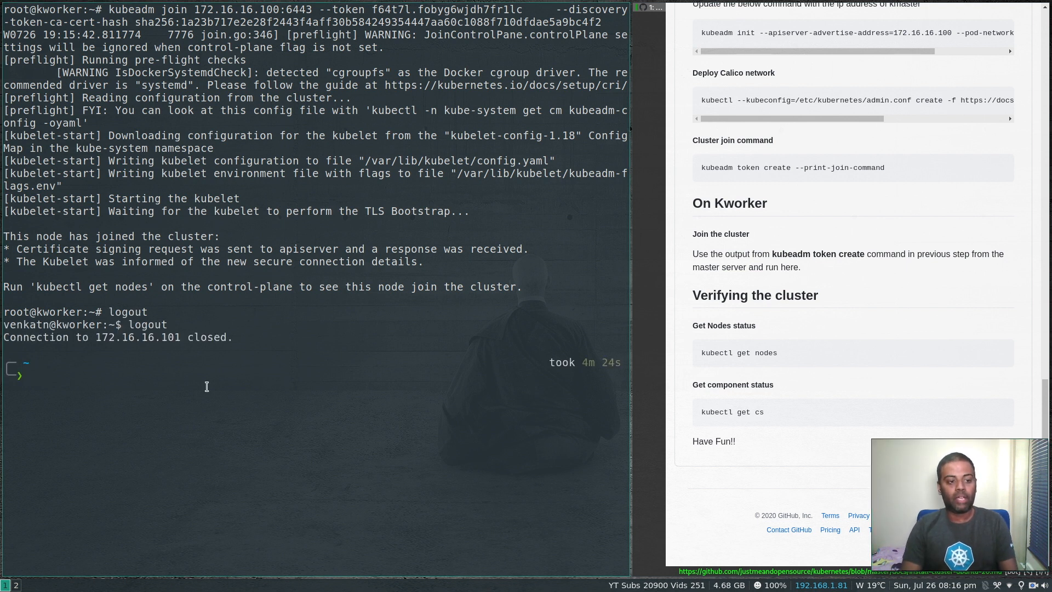
text(mkdir template)
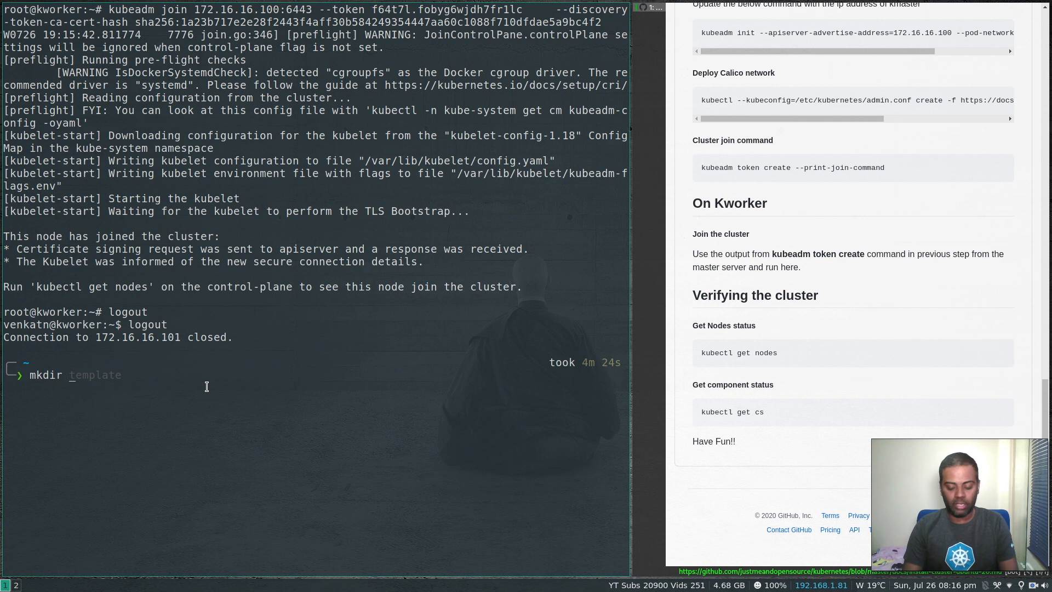
text(~/.kube)
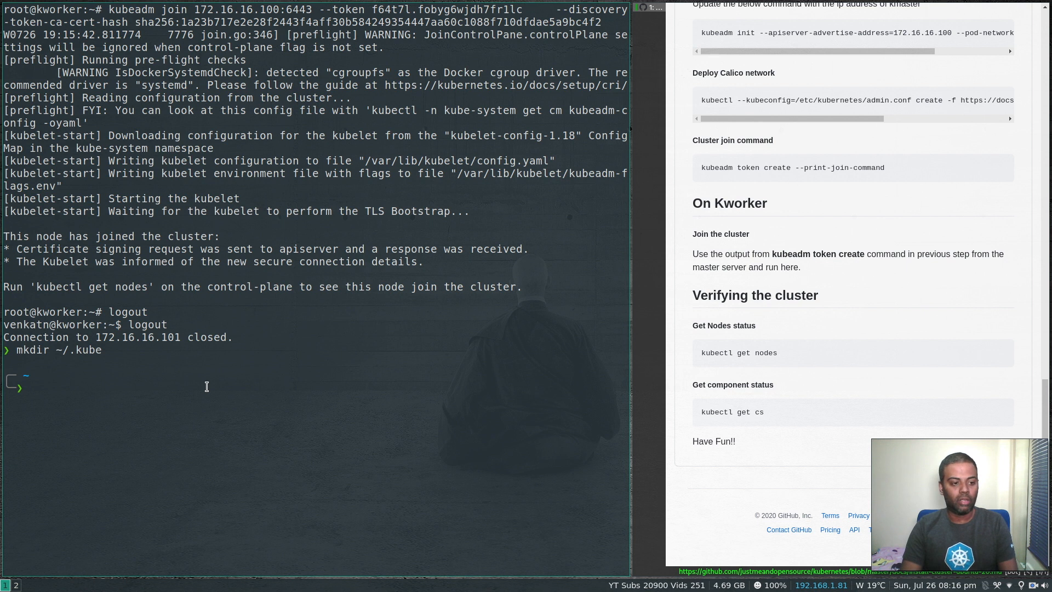
text(scp root@172.16.16.100:/etc/kubernetes/admin.conf ~/.kube/config)
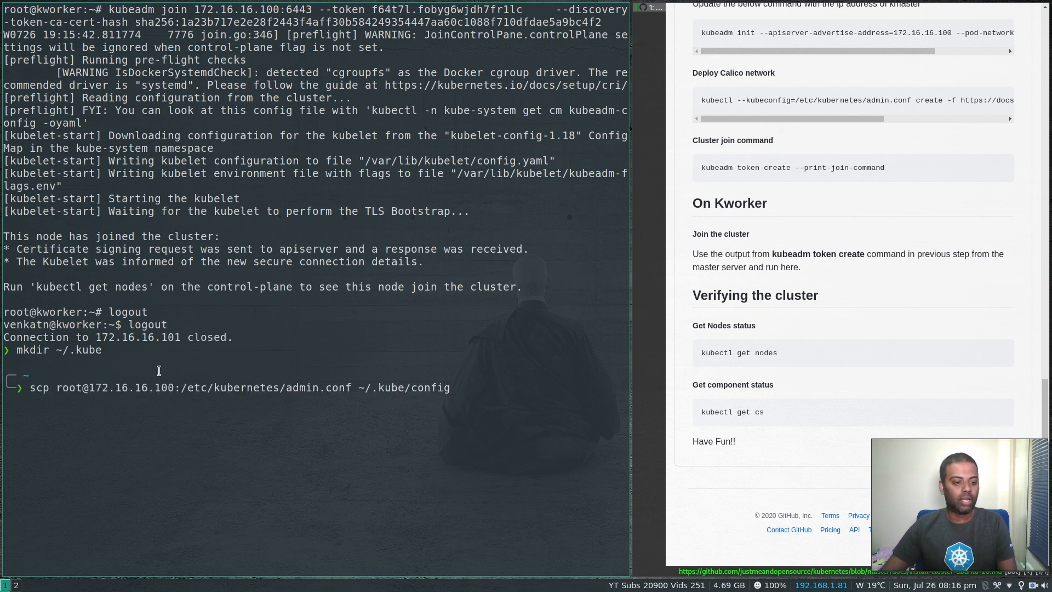
double_click(127, 388)
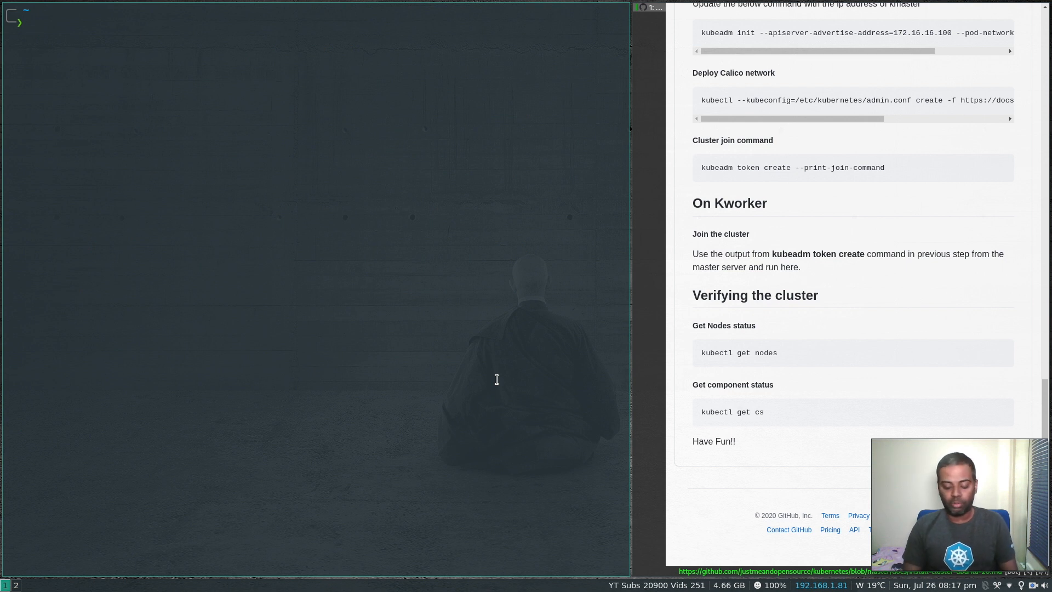
- Verify with kubectl cluster-info and get nodes that kmaster and kworker are both Ready on v1.18.5
text(kubectl get nodes)
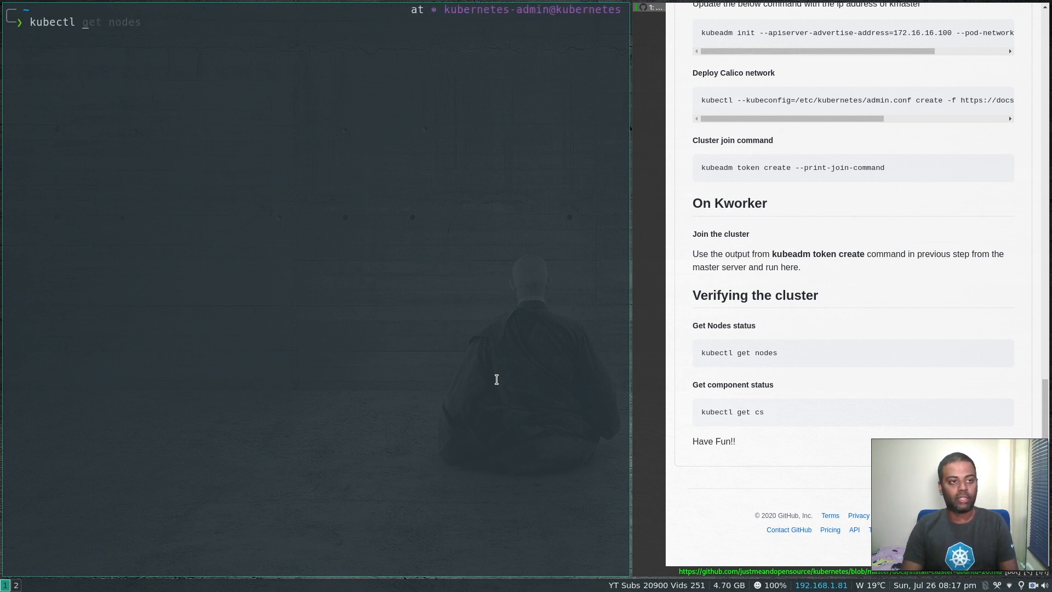
text(kubectl cluster-info)
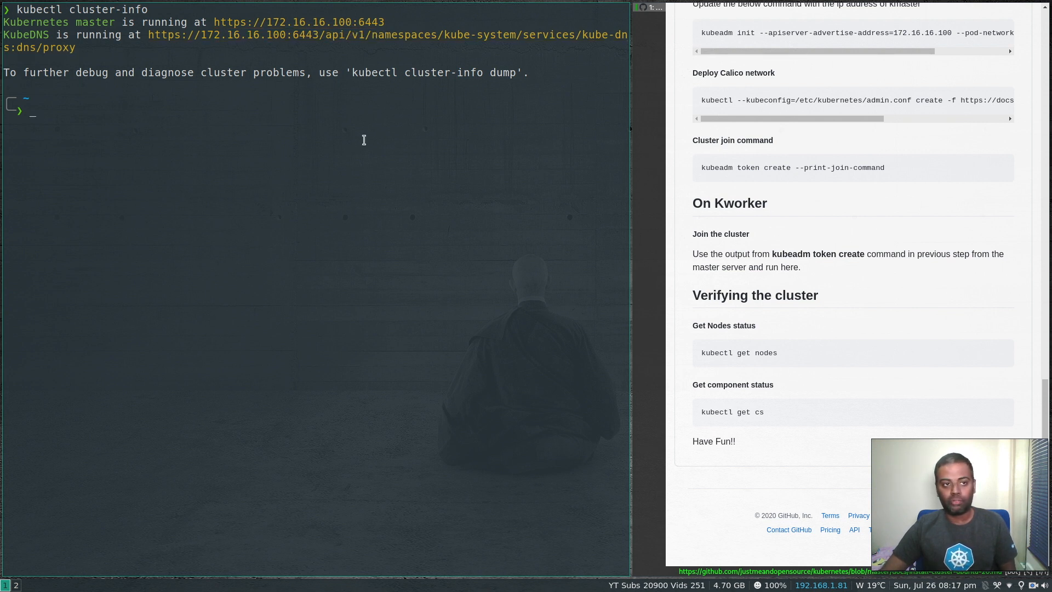
text(kubectl get nodes)
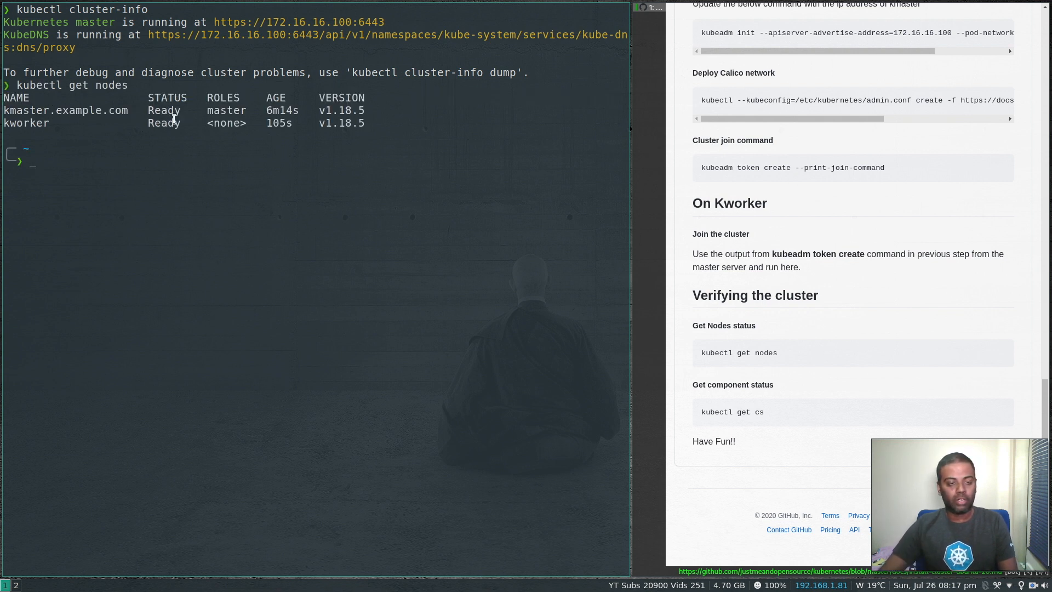
double_click(348, 123)
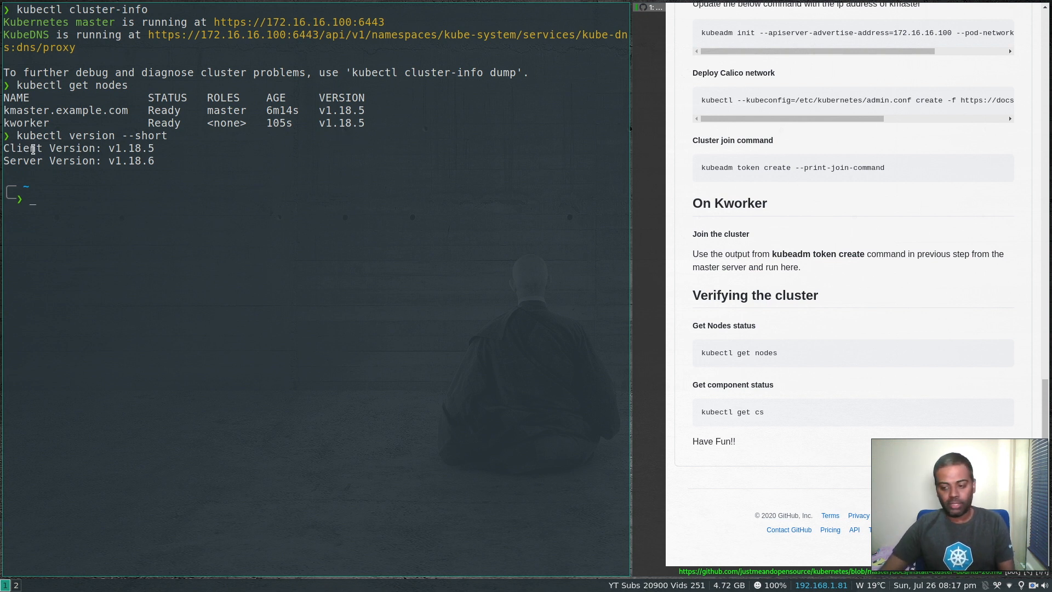
double_click(132, 148)
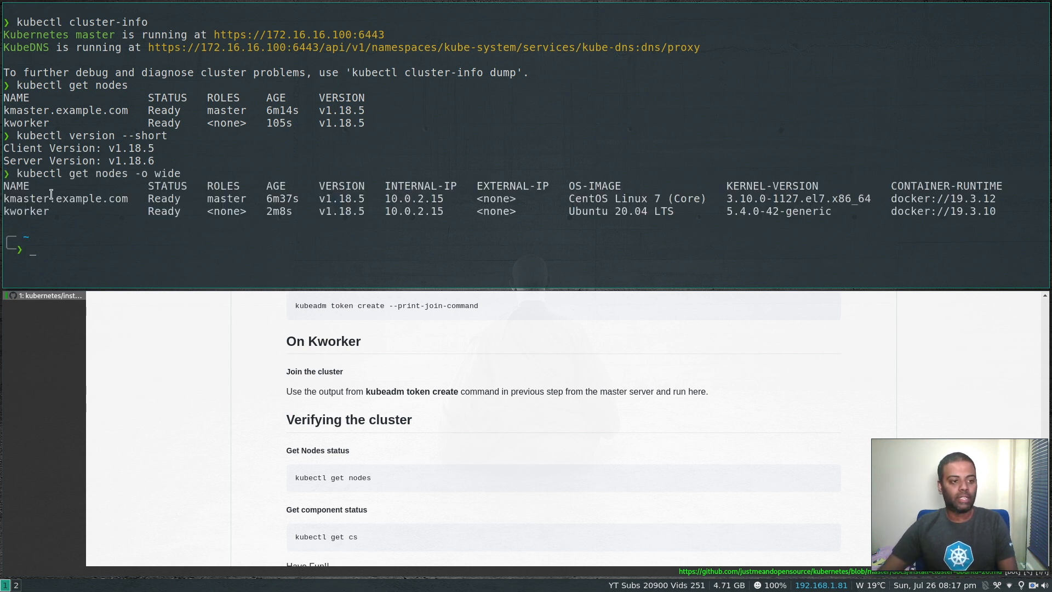
drag(568, 198, 696, 198)
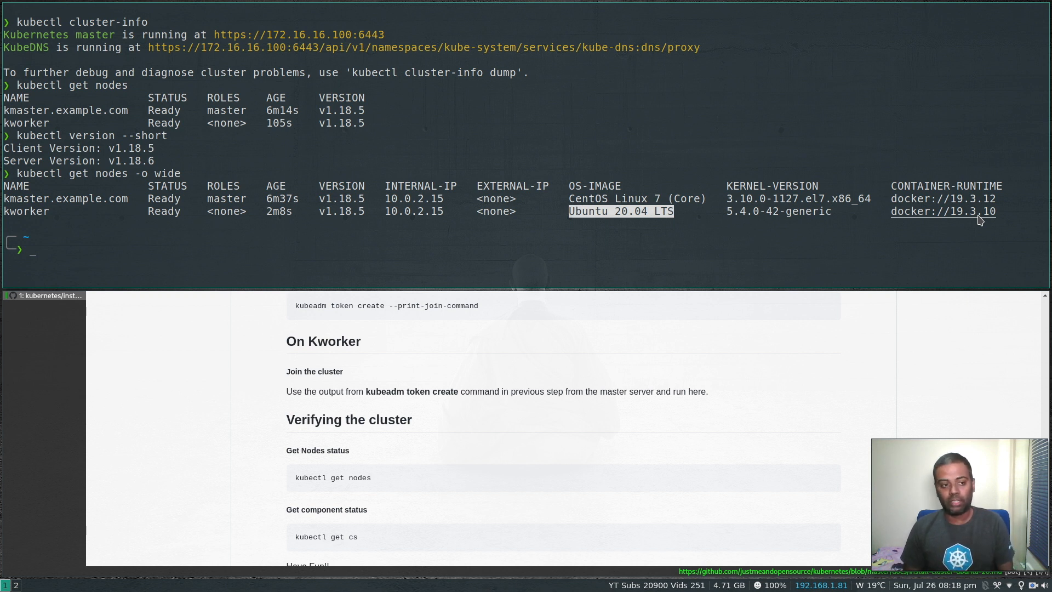
mouse_move(565, 417)
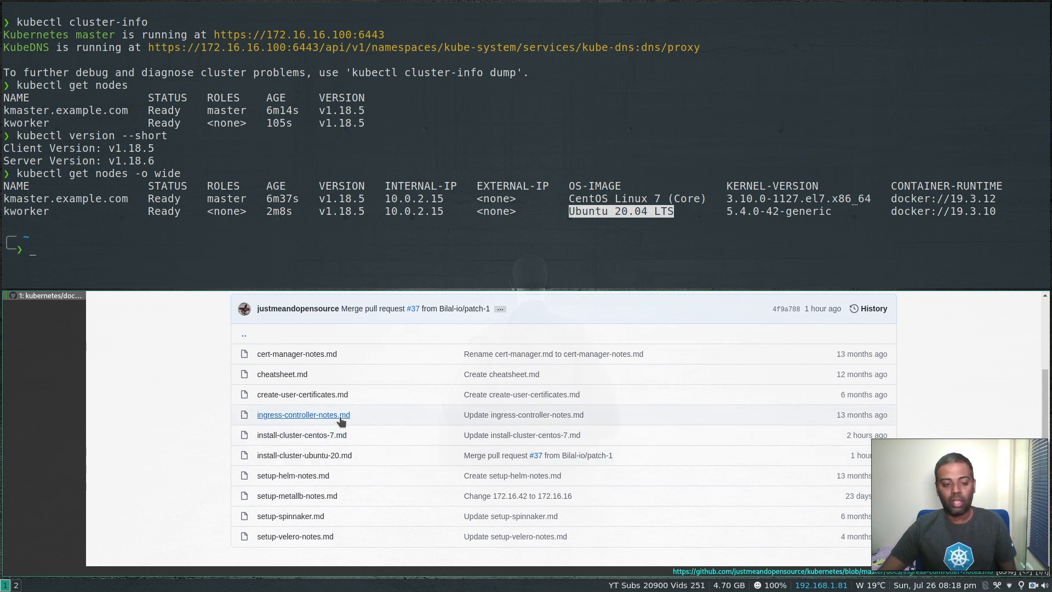
mouse_move(301, 435)
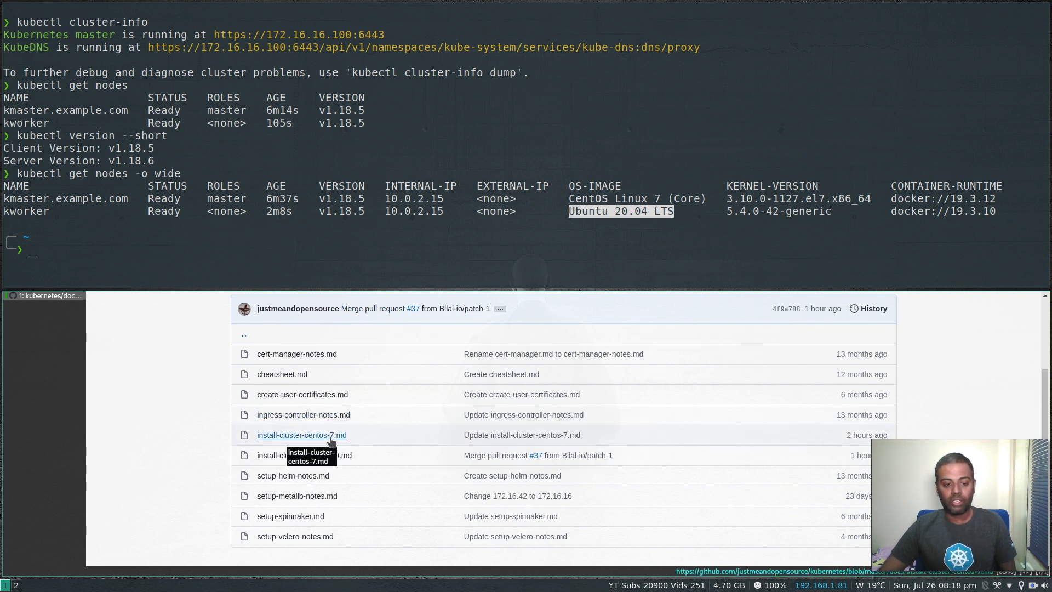